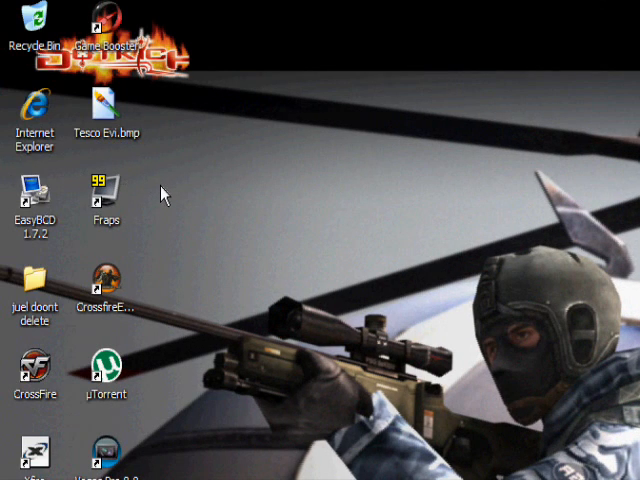
{"action": "mouse_move", "coordinate": [90, 170]}
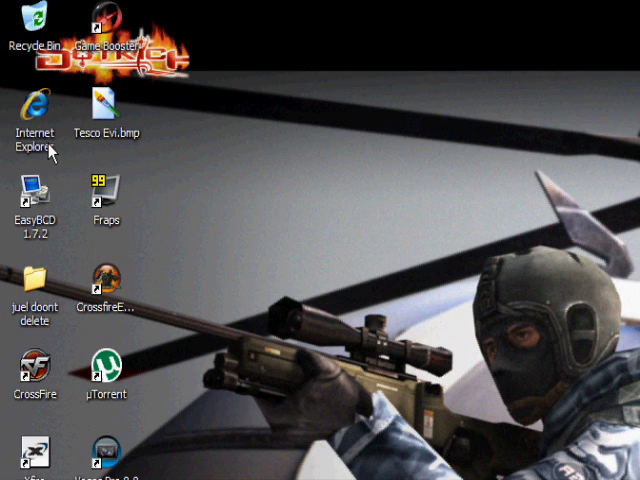
Launch Internet Explorer and go to the OpenDNS site listing 208.67.222.222 and 208.67.220.220.
{"action": "double_click", "coordinate": [36, 113]}
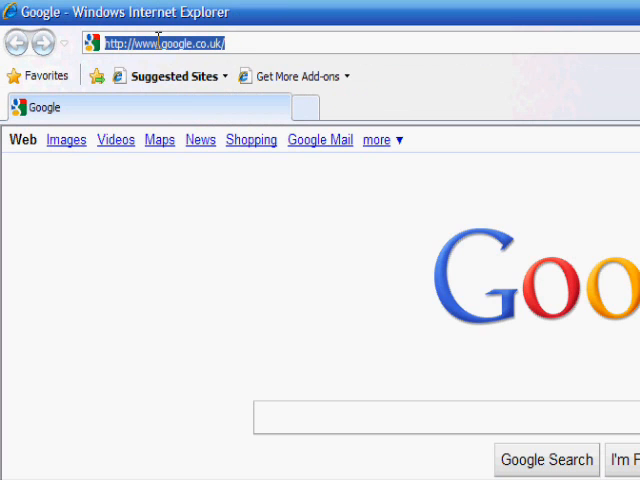
{"action": "type", "text": "op"}
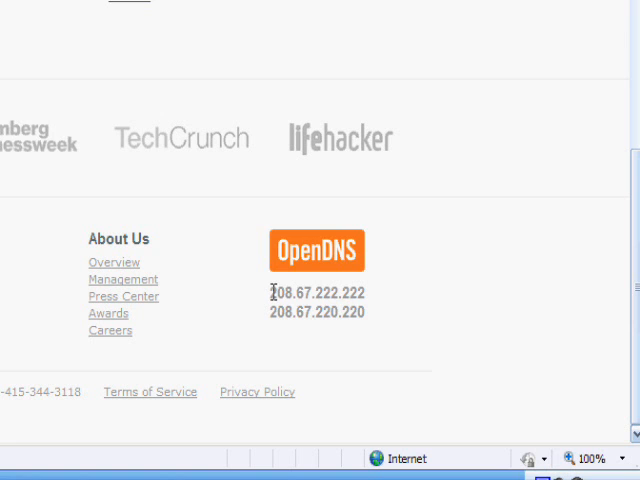
{"action": "mouse_move", "coordinate": [205, 313]}
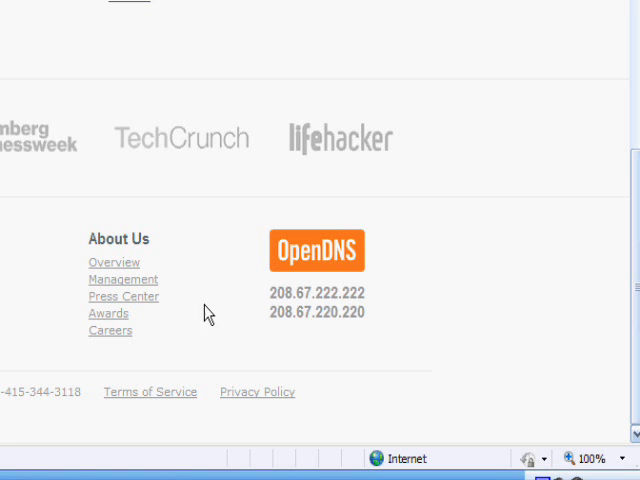
Open Internet Protocol (TCP/IP) properties for Local Area Connection from Network Connections.
{"action": "left_click", "coordinate": [38, 463]}
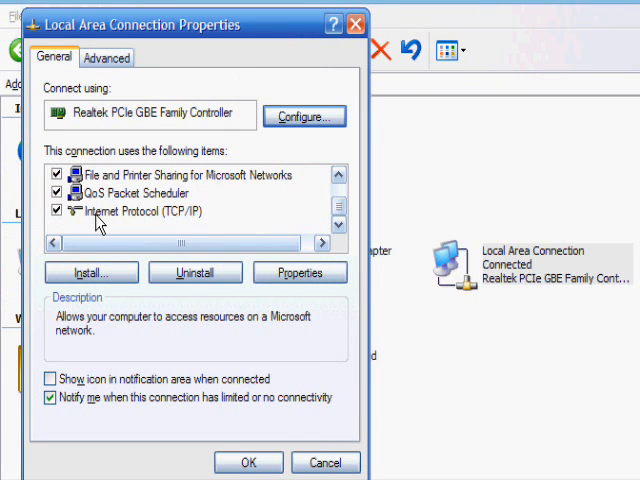
{"action": "left_click", "coordinate": [140, 211]}
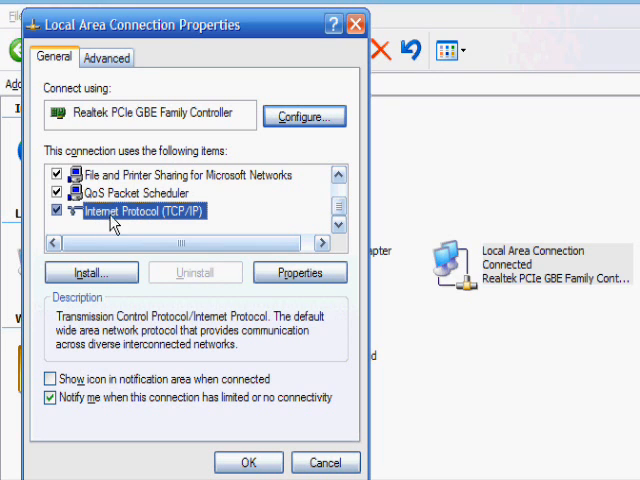
{"action": "left_click", "coordinate": [299, 272]}
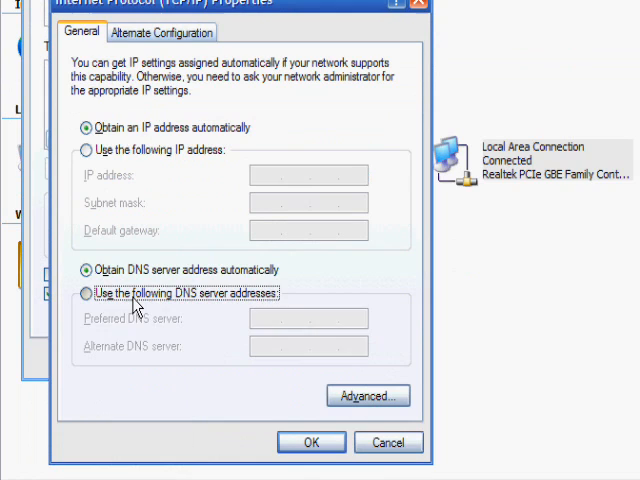
Set DNS servers to 208.67.222.222 and 208.67.220.220, then close the connection properties.
{"action": "left_click", "coordinate": [86, 294]}
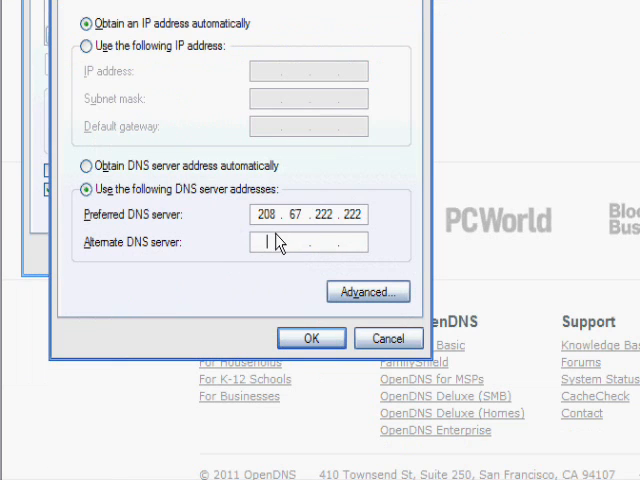
{"action": "type", "text": "207"}
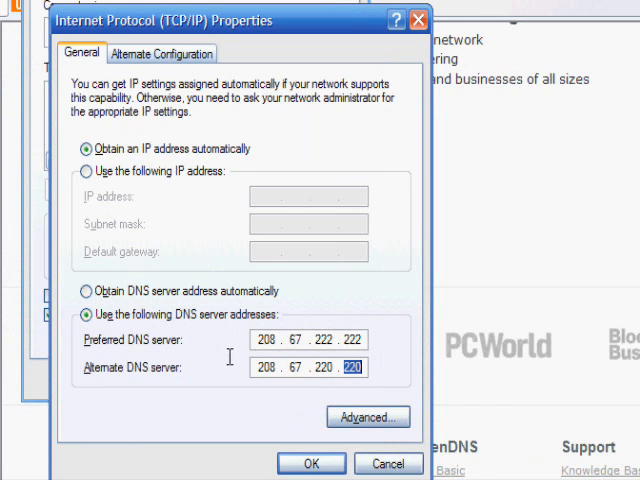
{"action": "left_click", "coordinate": [311, 463]}
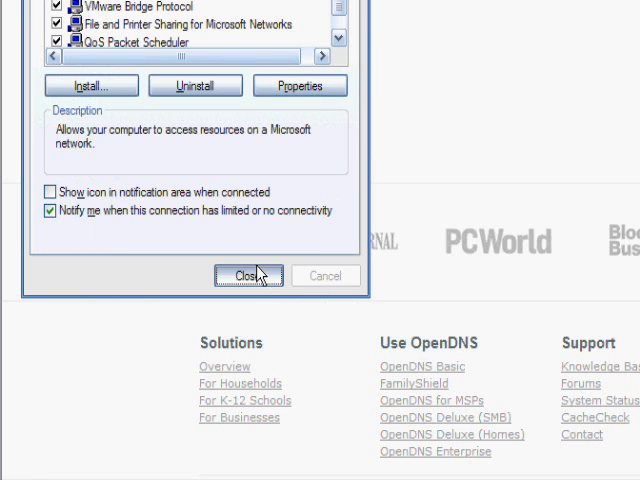
{"action": "left_click", "coordinate": [248, 275]}
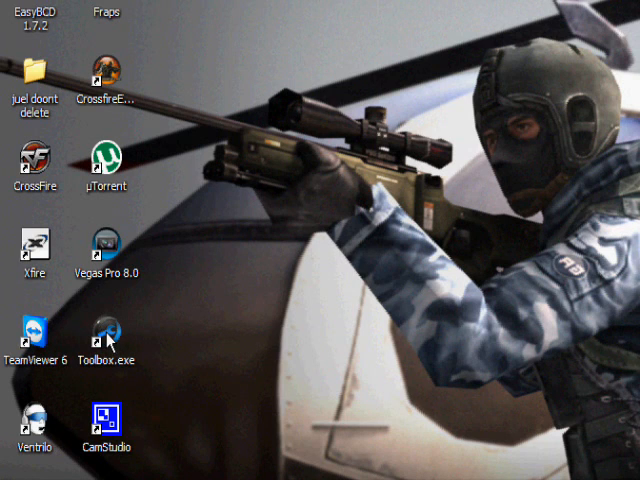
Launch IObit Toolbox from the desktop Toolbox.exe and open Internet Booster.
{"action": "left_click", "coordinate": [108, 330]}
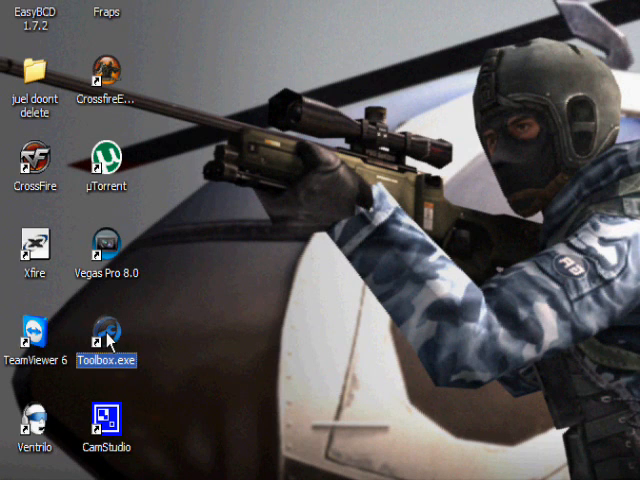
{"action": "double_click", "coordinate": [107, 330]}
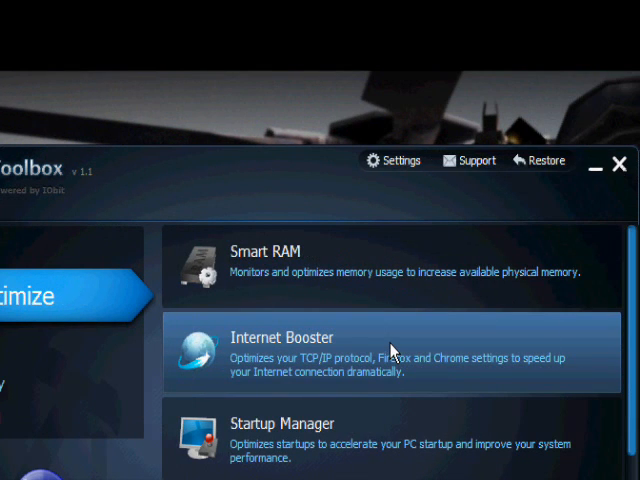
{"action": "mouse_move", "coordinate": [298, 343]}
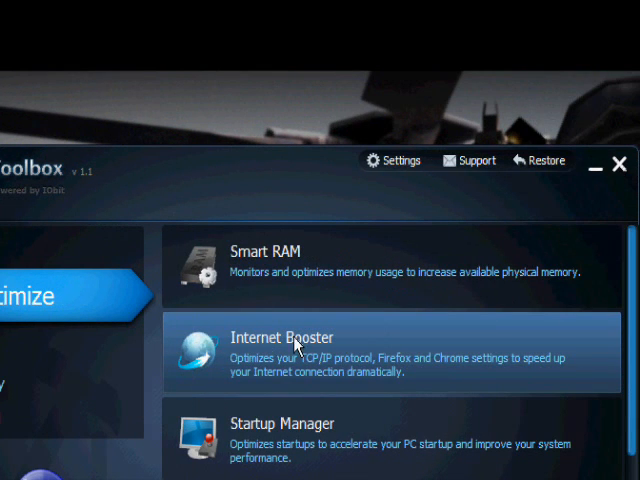
{"action": "left_click", "coordinate": [287, 338]}
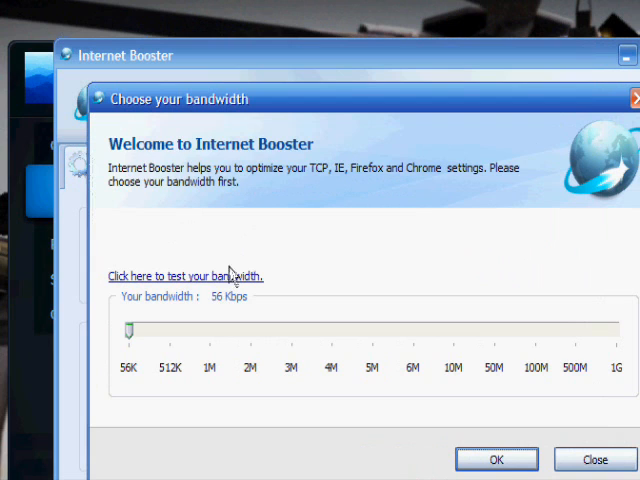
{"action": "mouse_move", "coordinate": [203, 177]}
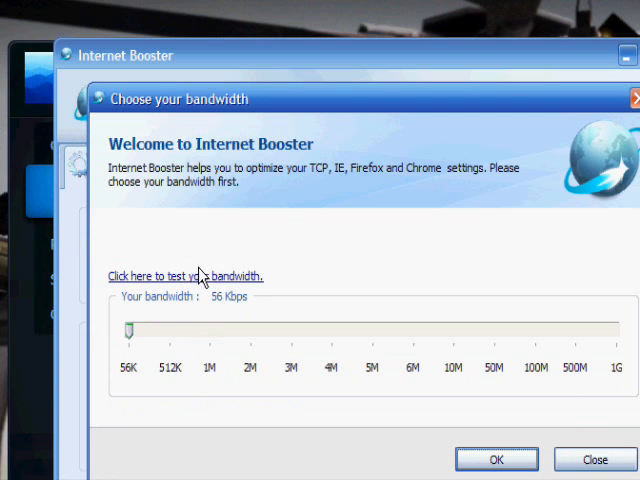
Start a bandwidth test via the 'Click here to test your bandwidth' link.
{"action": "left_click", "coordinate": [178, 276]}
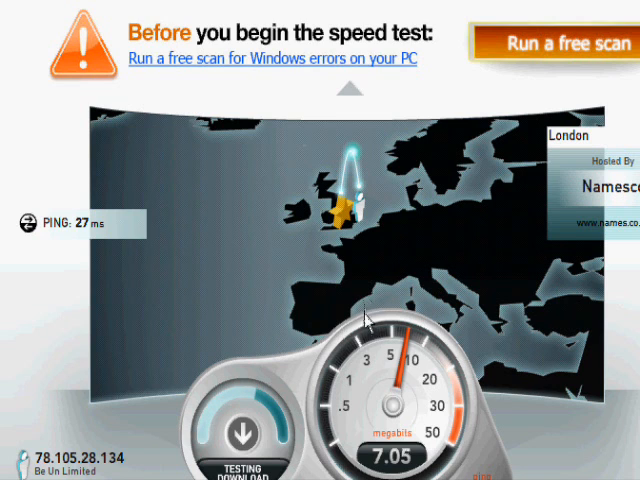
Watch the Speedtest.net London test report 27 ms ping and about 7 Mb download.
{"action": "scroll", "scroll_direction": "down", "scroll_amount": 3}
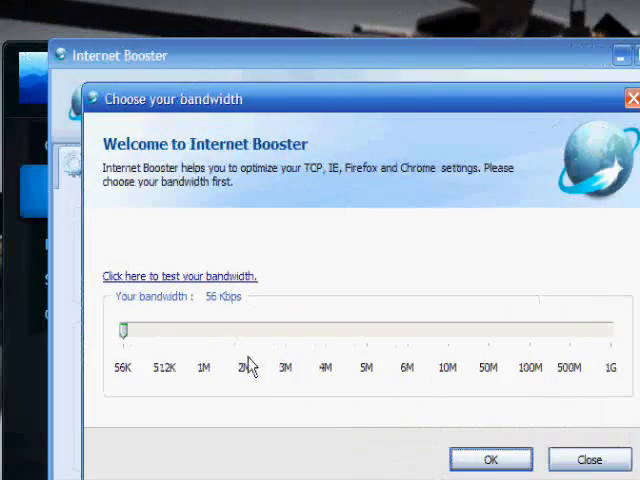
Drag the Choose your bandwidth slider from 56 Kbps up to 10M.
{"action": "left_click_drag", "start_coordinate": [128, 328], "coordinate": [245, 328]}
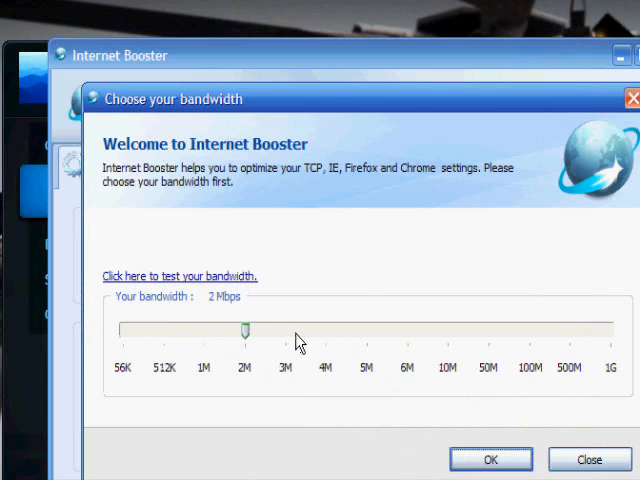
{"action": "left_click_drag", "start_coordinate": [246, 330], "coordinate": [203, 330]}
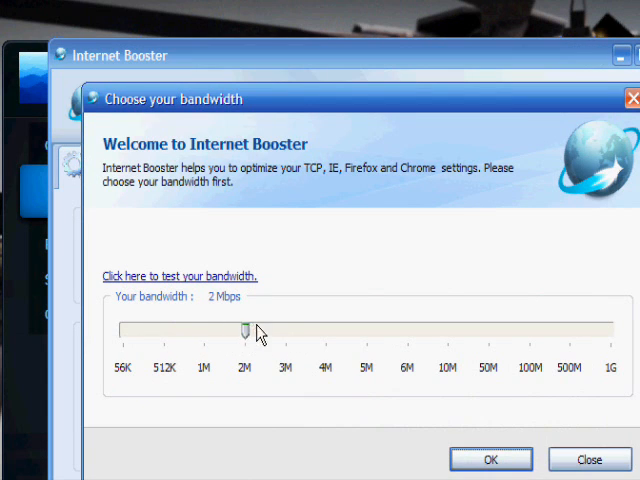
{"action": "left_click_drag", "start_coordinate": [246, 327], "coordinate": [406, 327]}
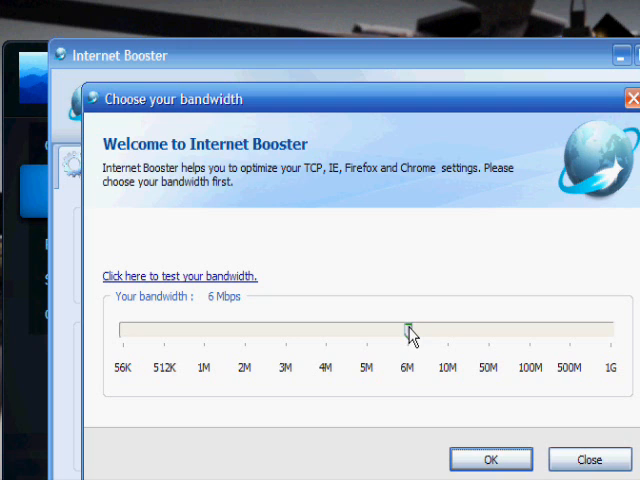
{"action": "left_click_drag", "start_coordinate": [408, 327], "coordinate": [244, 327]}
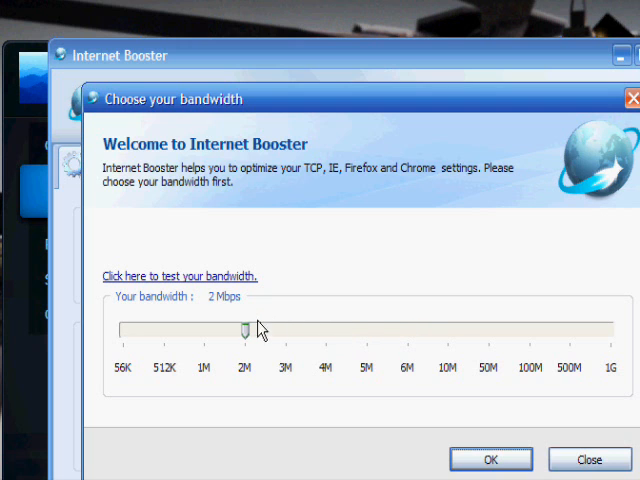
{"action": "left_click_drag", "start_coordinate": [242, 327], "coordinate": [448, 327]}
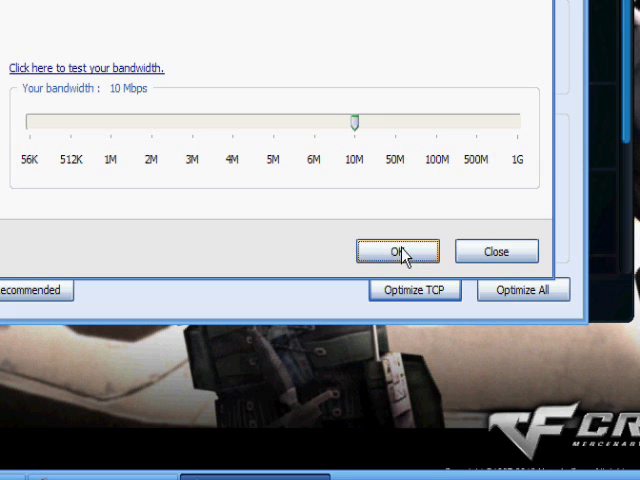
Confirm the 10 Mbps bandwidth, run and confirm Optimize All, then close the details.
{"action": "left_click", "coordinate": [397, 251]}
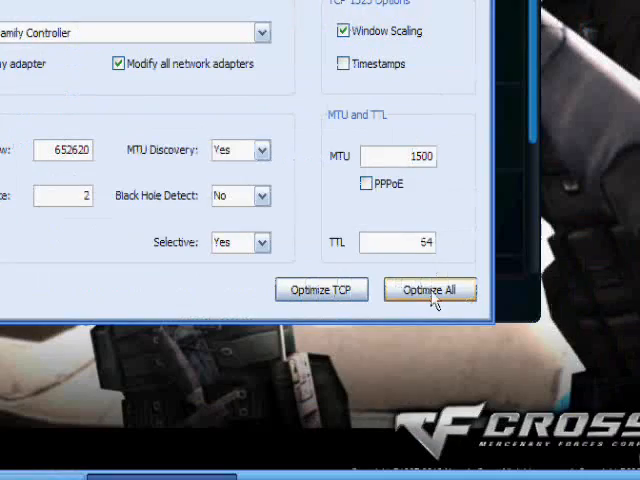
{"action": "left_click", "coordinate": [430, 290]}
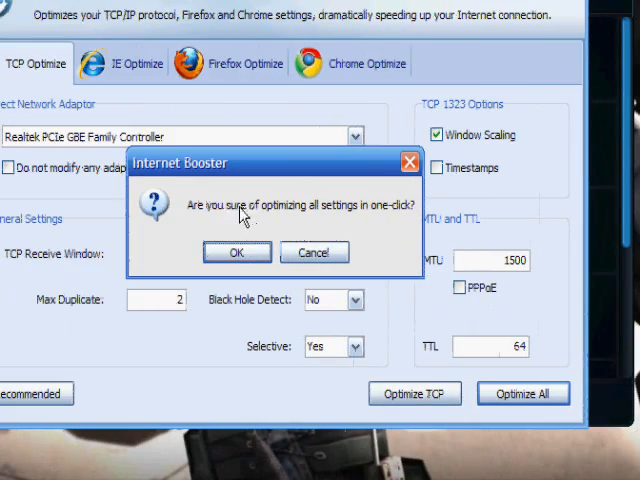
{"action": "left_click", "coordinate": [237, 252]}
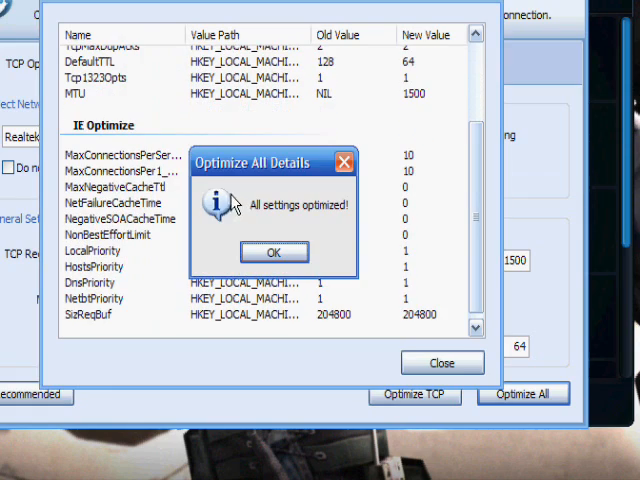
{"action": "left_click", "coordinate": [274, 251]}
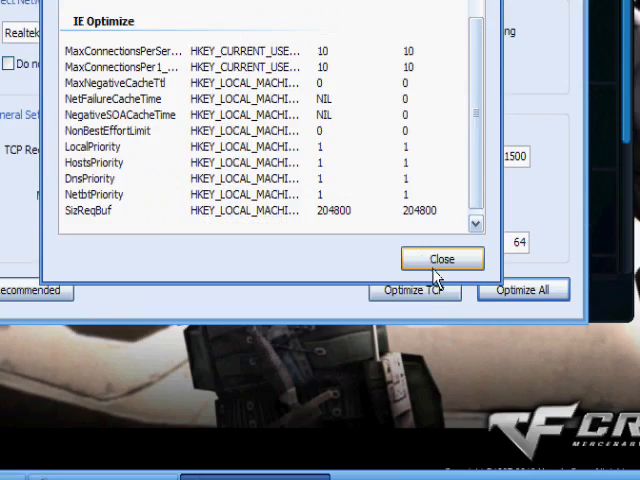
{"action": "left_click", "coordinate": [441, 258]}
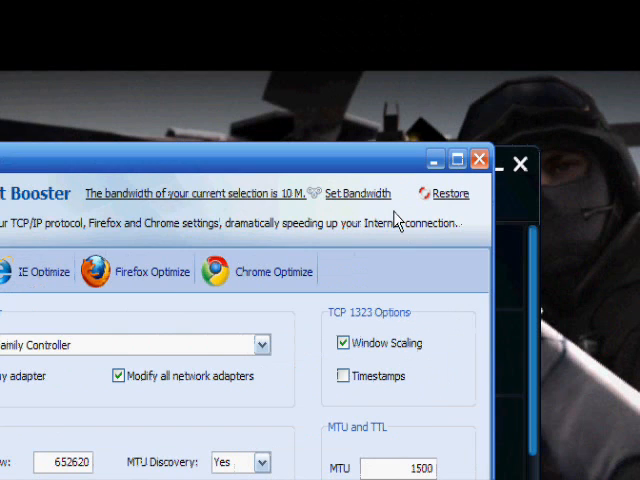